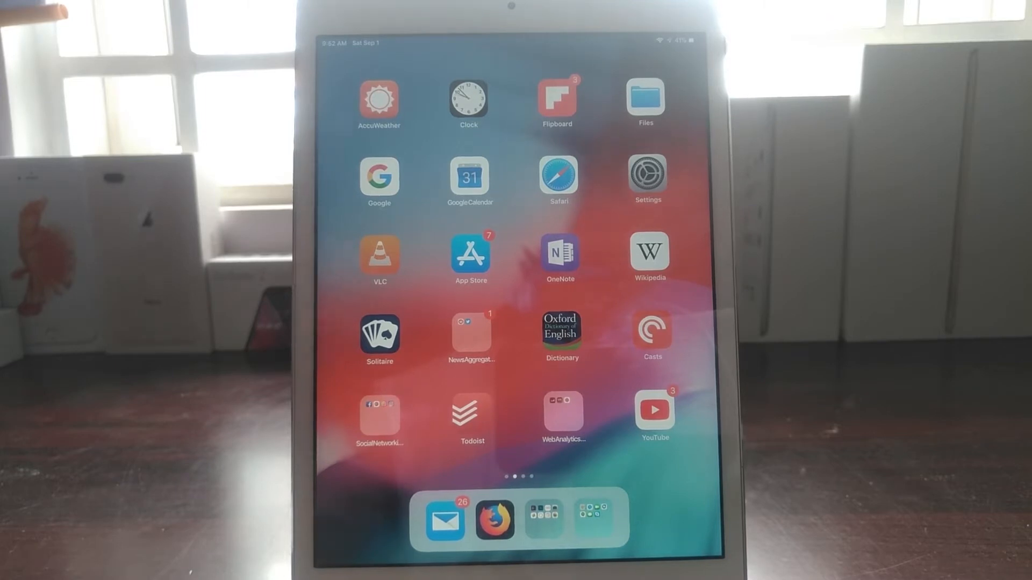
Step: Open YouTube Studio and the 'How to root any version of Bluestacks' video's analytics page
click(654, 411)
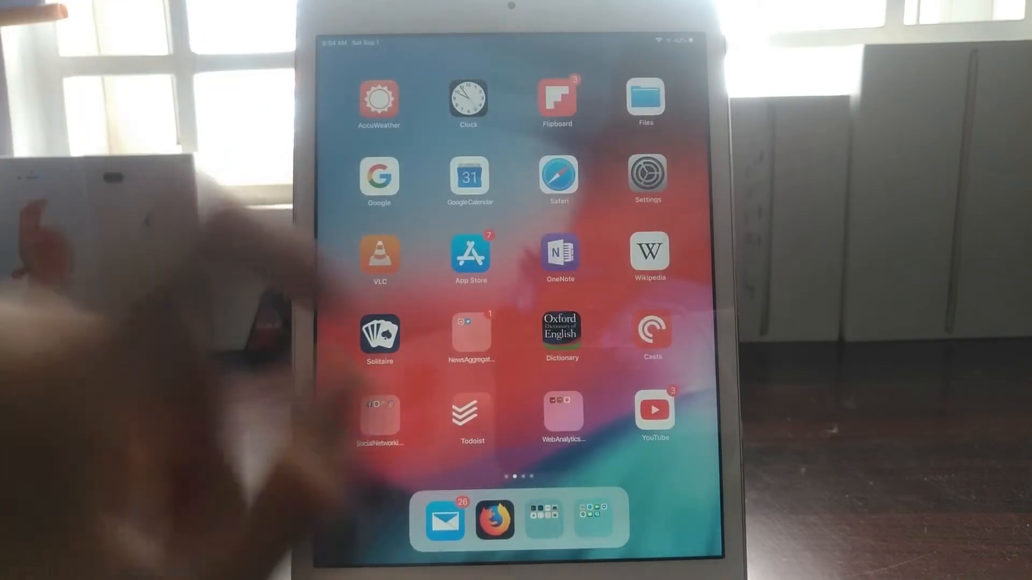
click(561, 415)
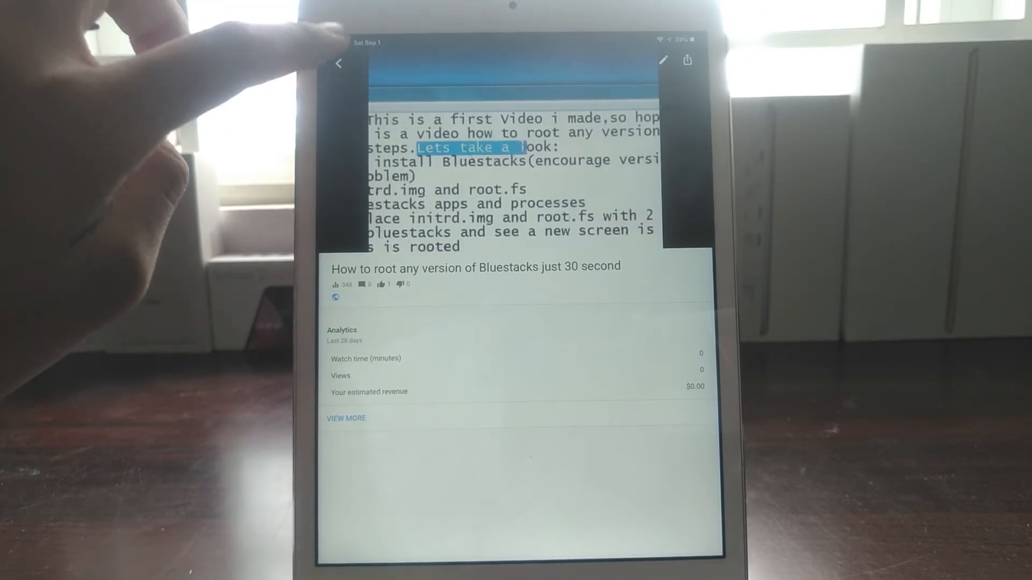
Step: Go back to the All videos list sorted by most recent
click(338, 64)
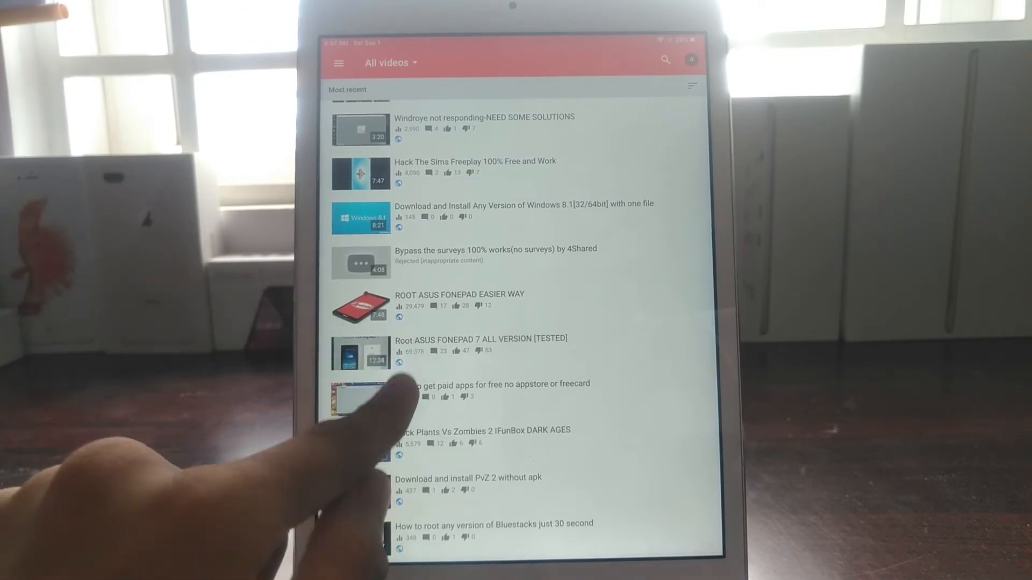
Step: Scroll the All videos list to the Mac OS X VMware and iOS firmware tutorials
scroll(down, 3)
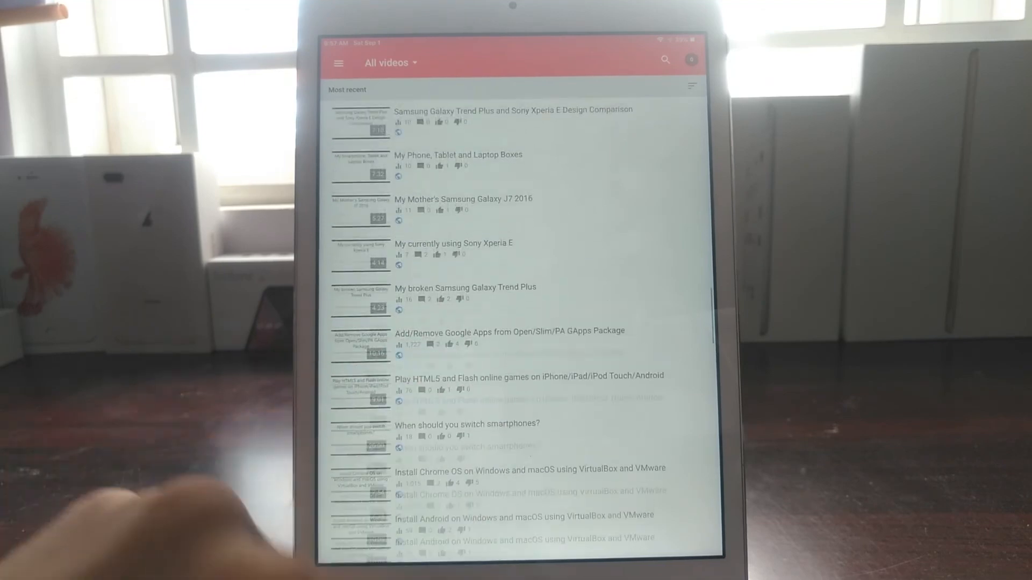
scroll(down, 3)
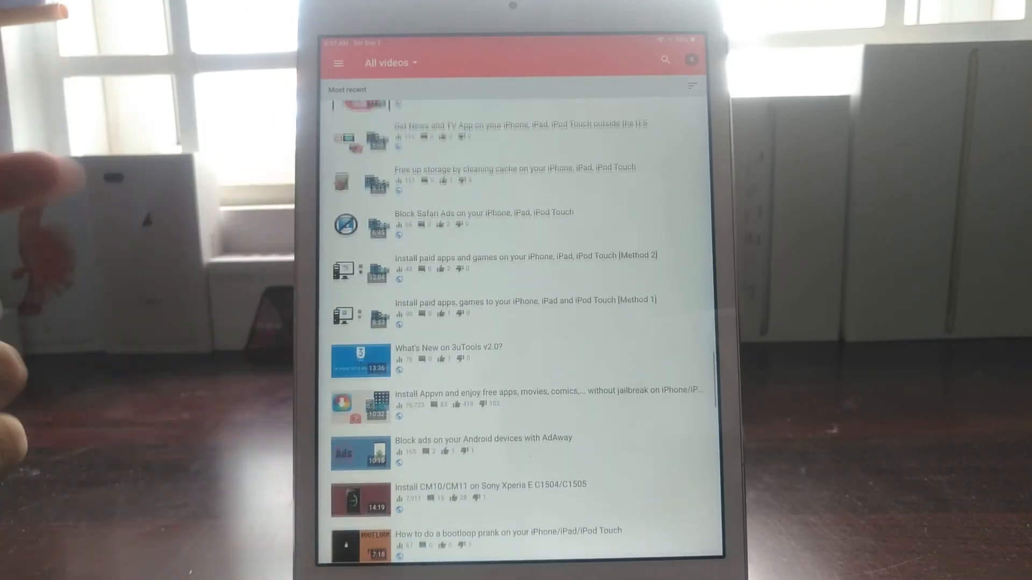
scroll(down, 3)
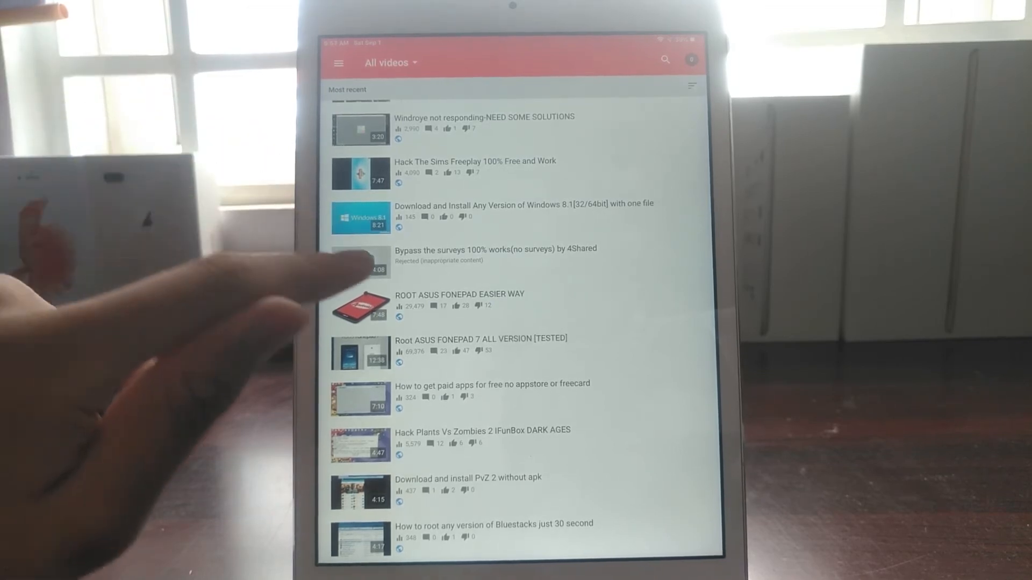
scroll(down, 3)
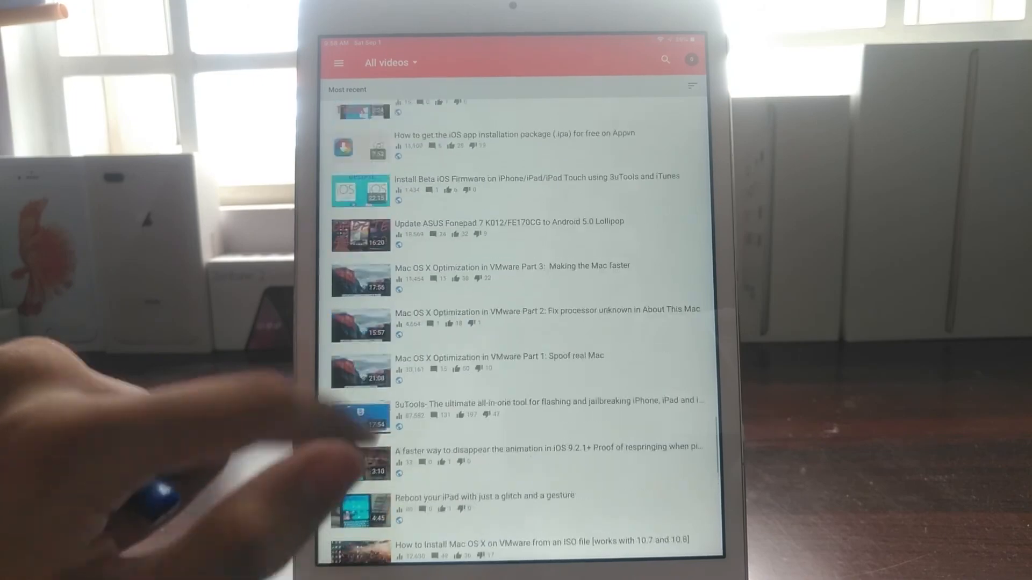